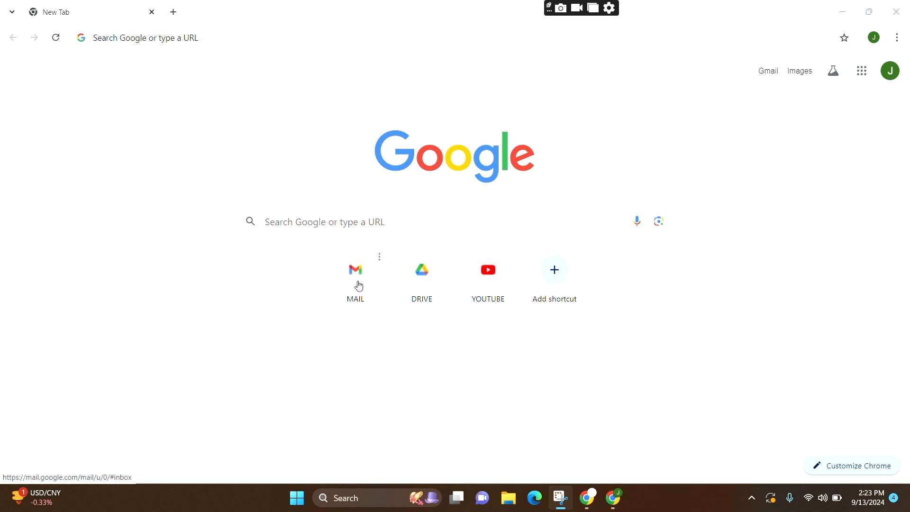
Step: Open the Gmail inbox from the Chrome new tab page's MAIL shortcut
click(355, 269)
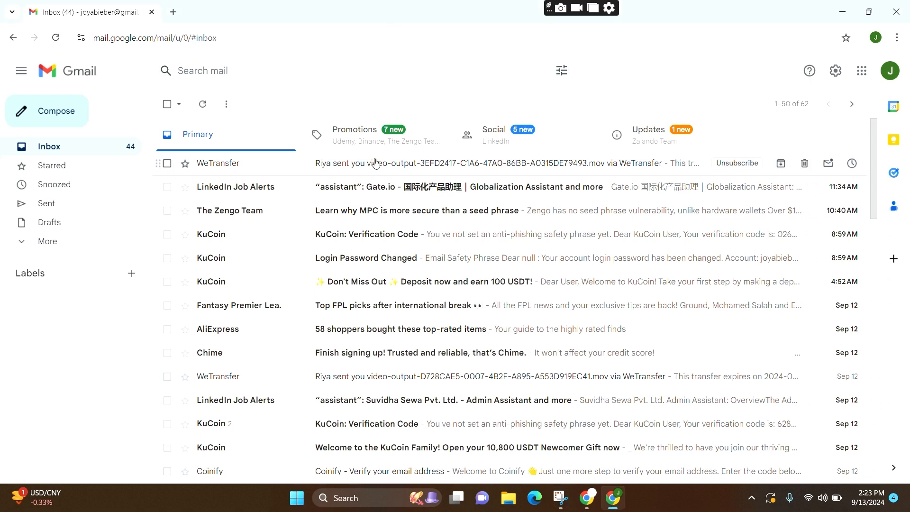
Step: Start a new message with Compose so the To field can suggest the contact
click(46, 111)
text(j)
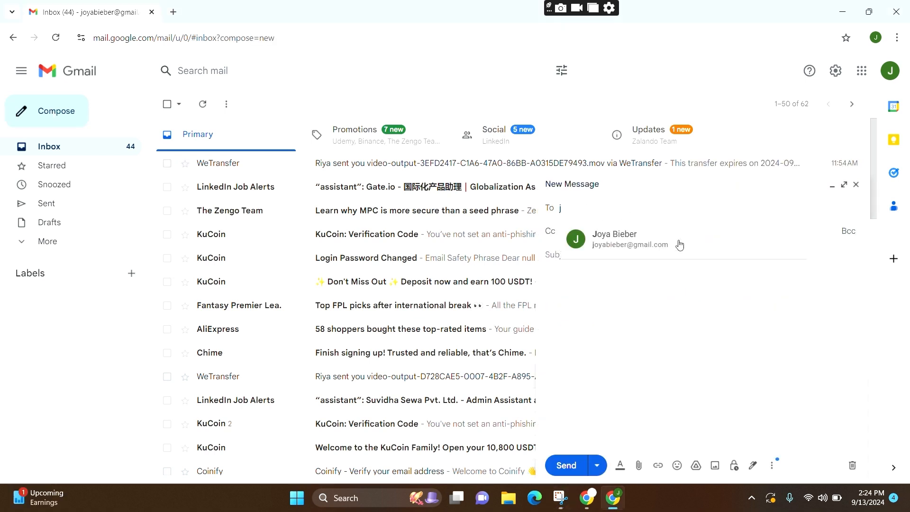
mouse_move(658, 243)
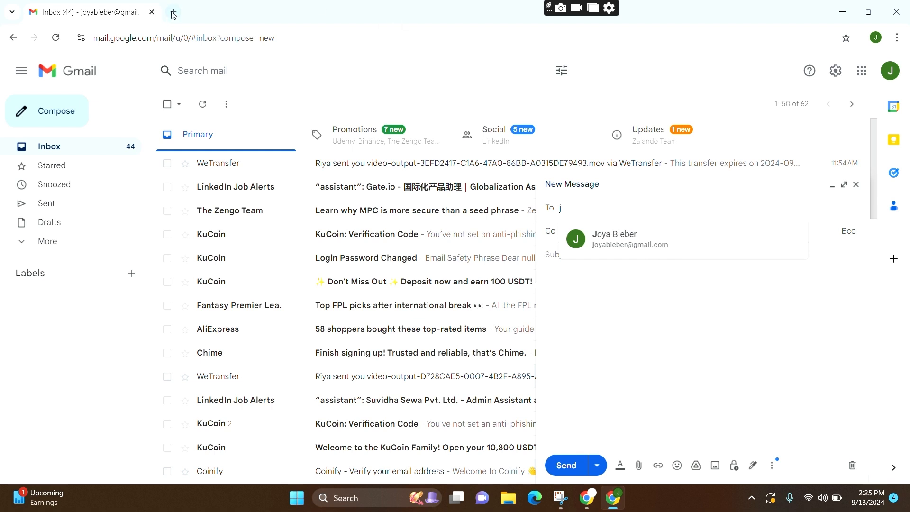
Step: Show the Google apps list on a second Chrome tab
click(172, 12)
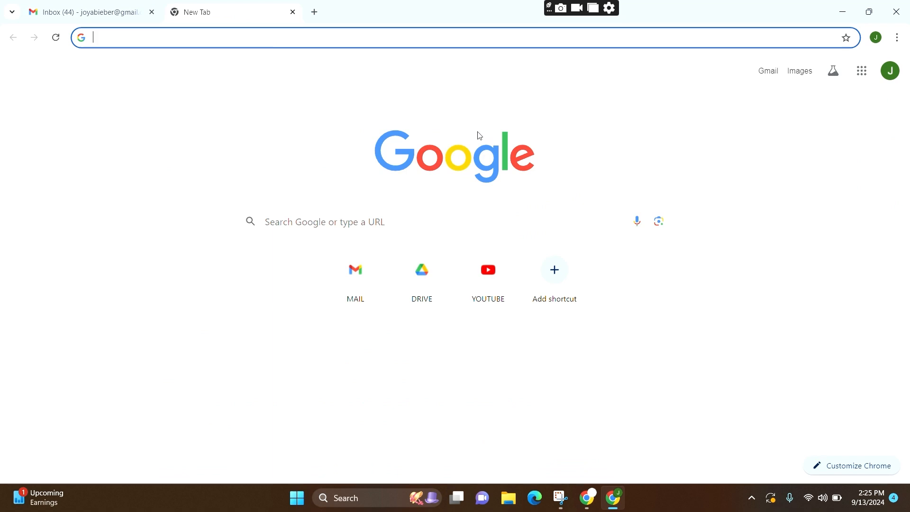
mouse_move(861, 72)
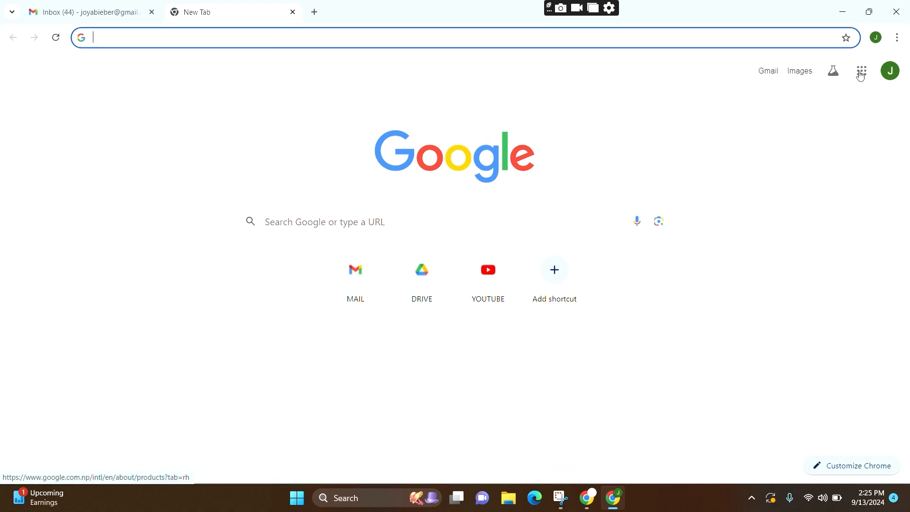
mouse_move(861, 71)
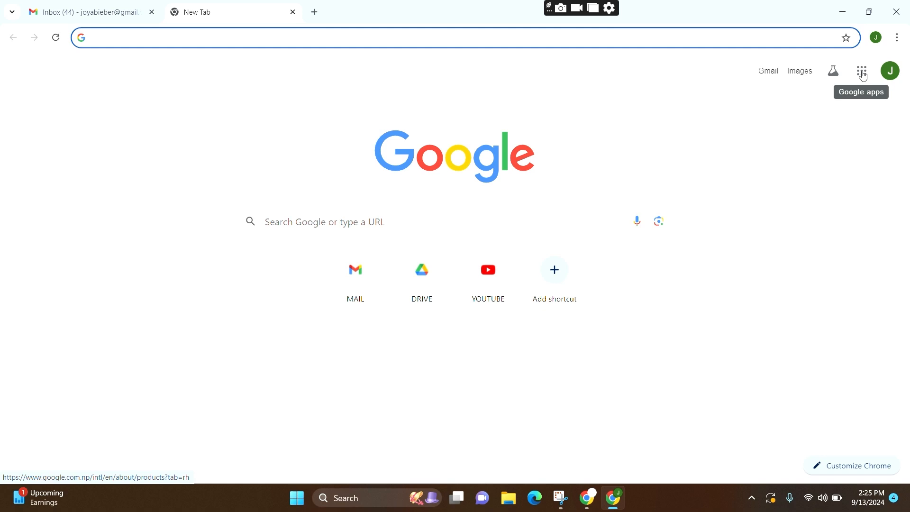
click(861, 70)
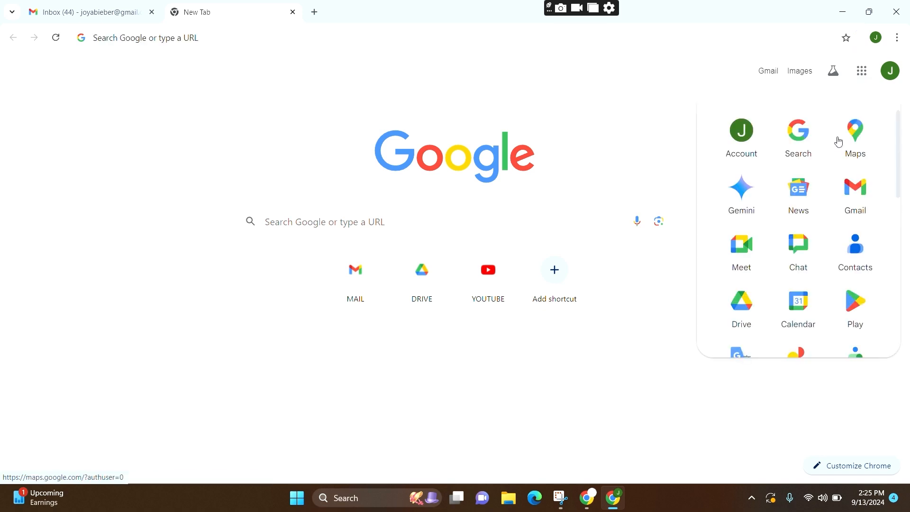
mouse_move(854, 249)
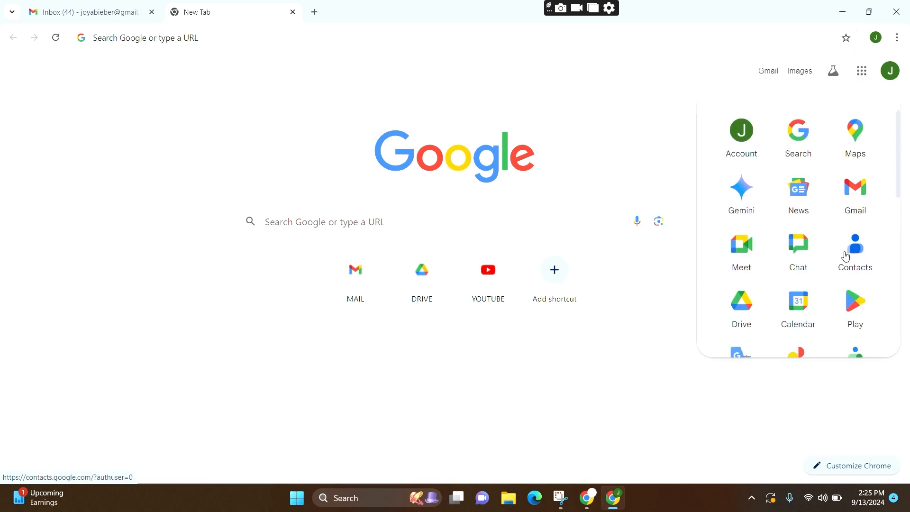
click(854, 244)
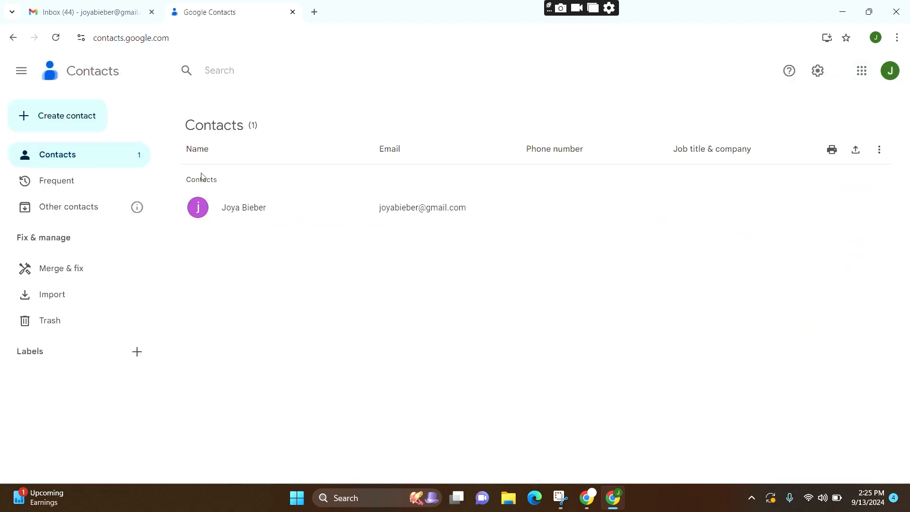
mouse_move(343, 399)
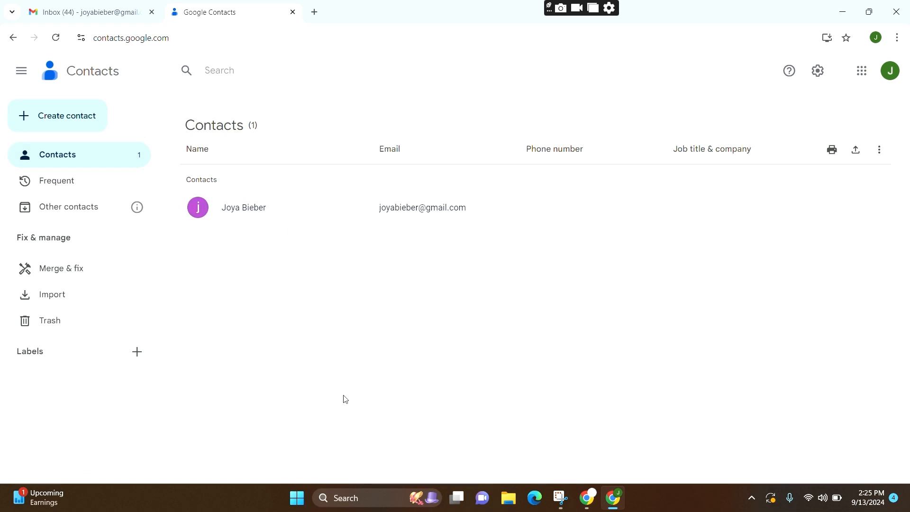
mouse_move(312, 211)
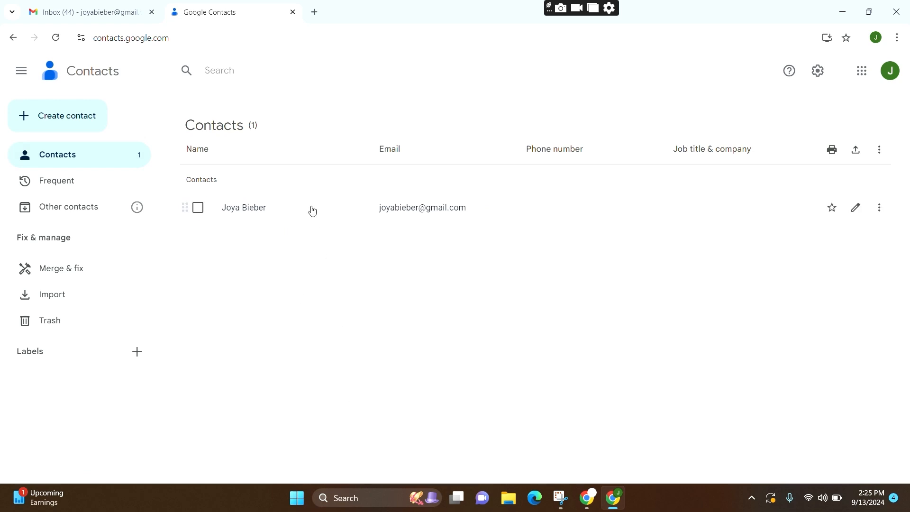
mouse_move(200, 208)
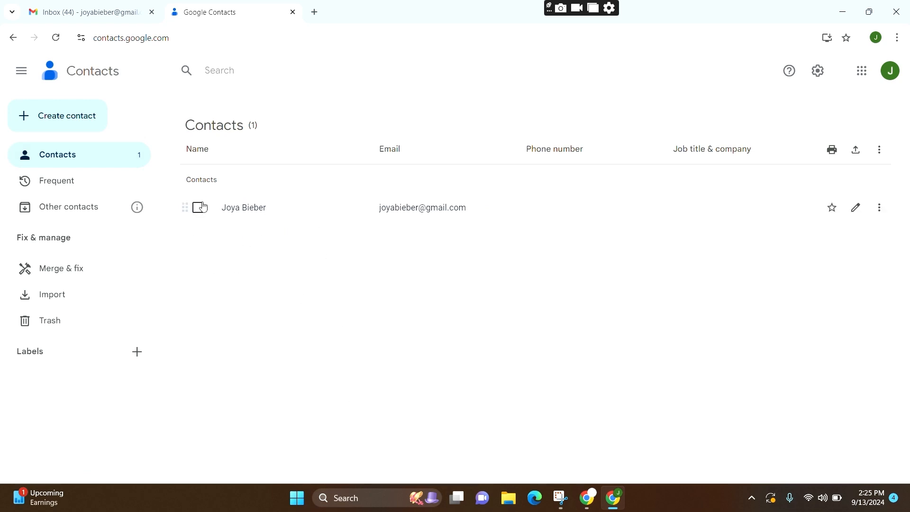
click(199, 207)
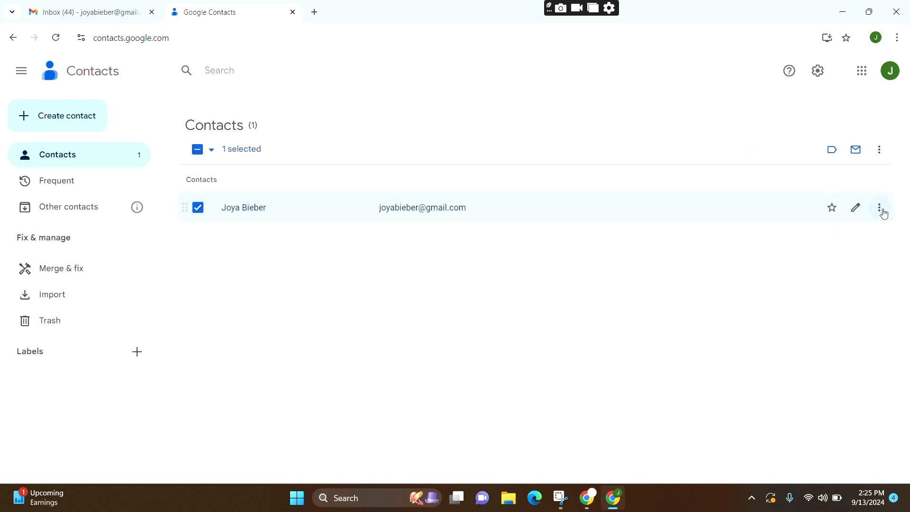
mouse_move(879, 208)
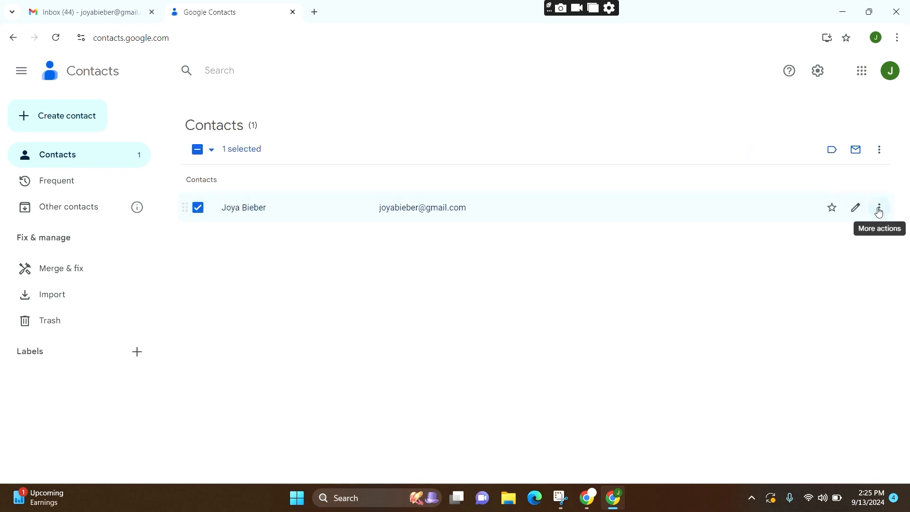
click(878, 208)
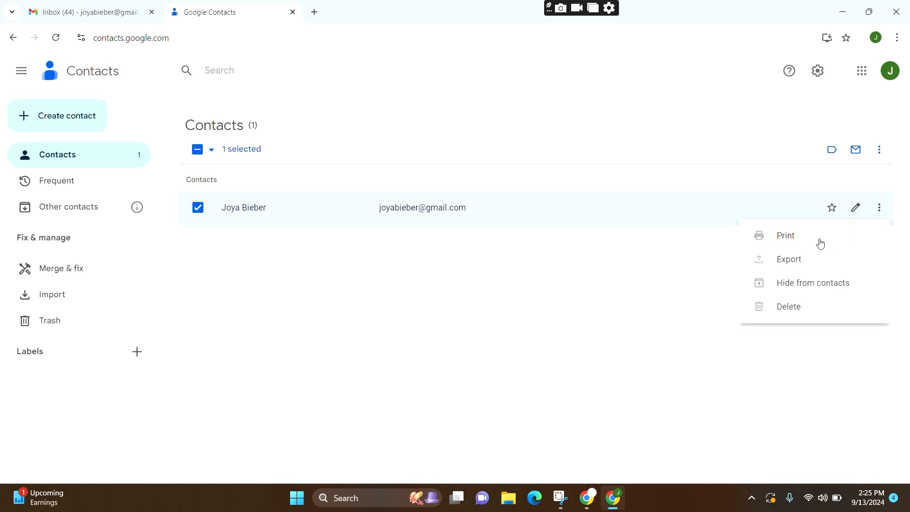
mouse_move(798, 311)
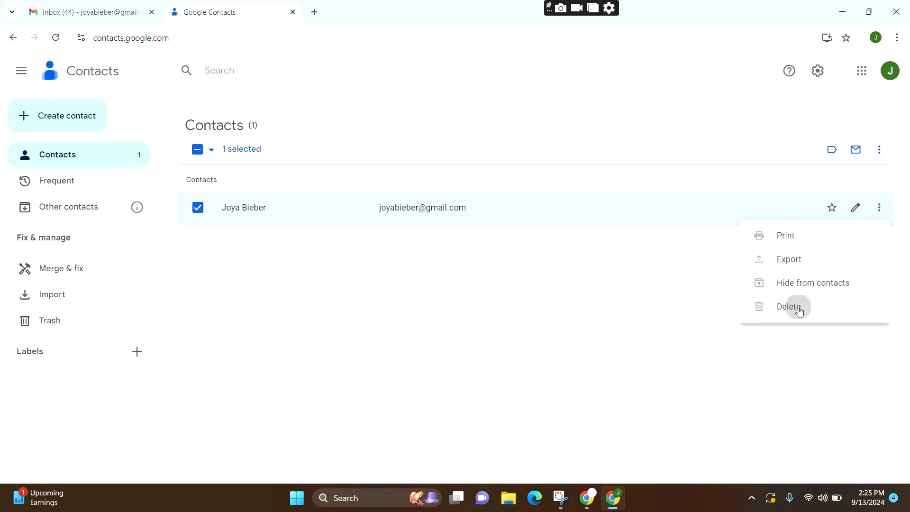
click(790, 307)
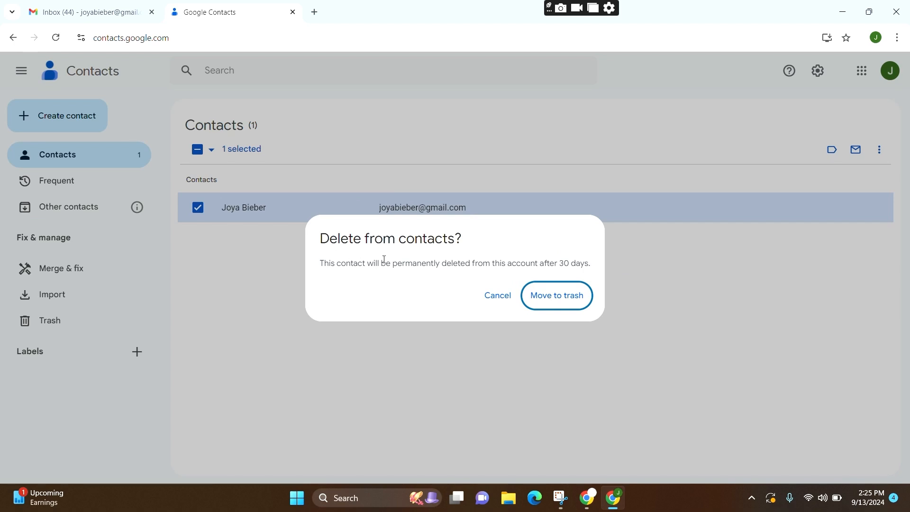
mouse_move(570, 277)
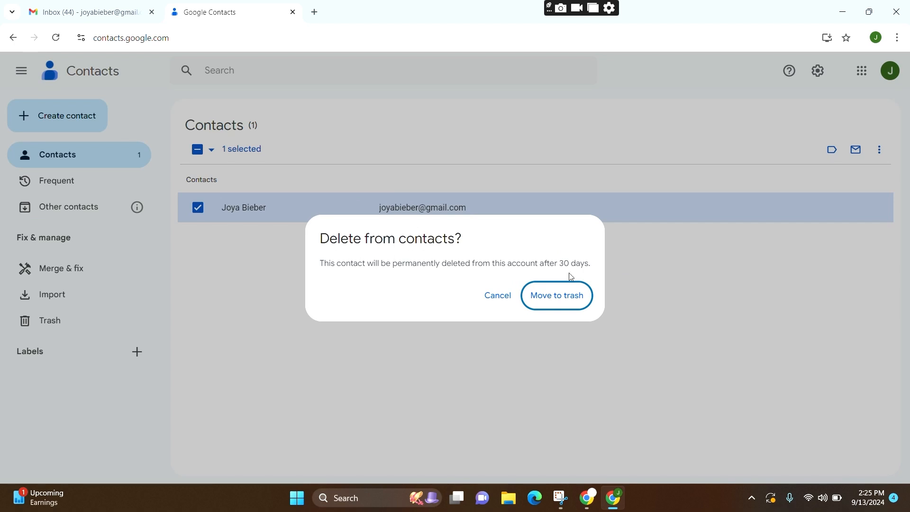
click(555, 295)
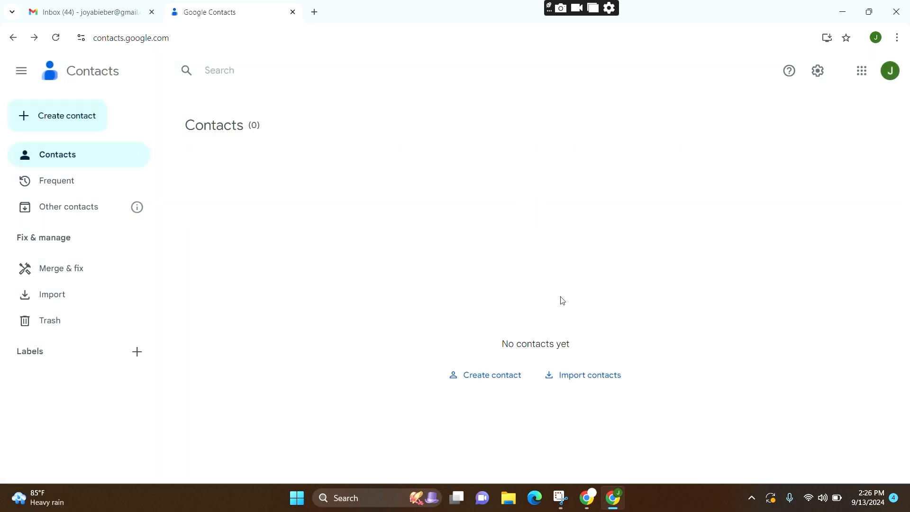